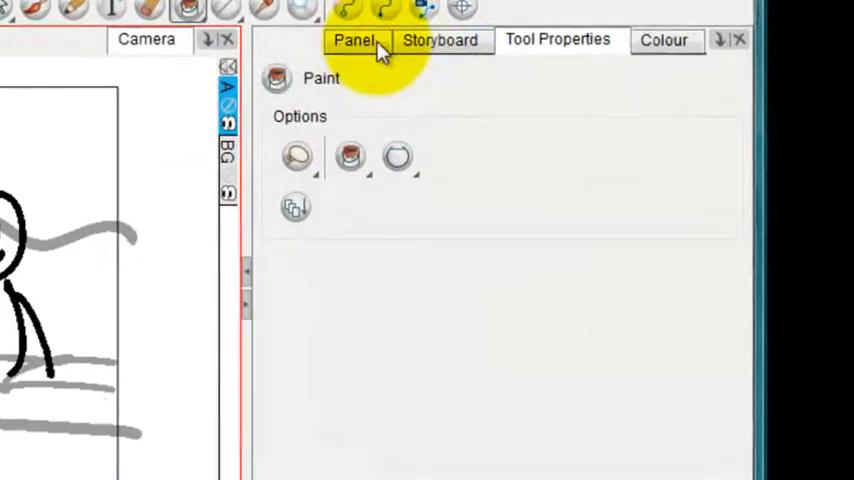
Show the Panel tab with scene 05, panel 1's Dialogue, Action Notes, Slugging and Notes fields.
click(354, 40)
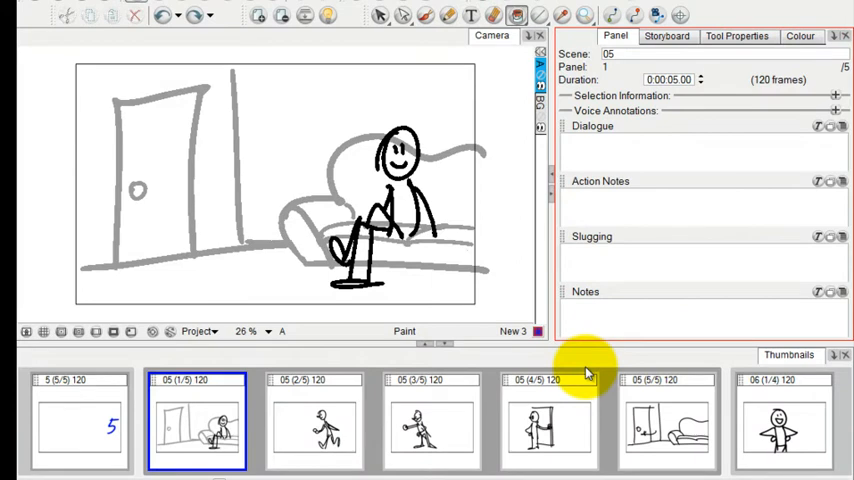
mouse_move(667, 160)
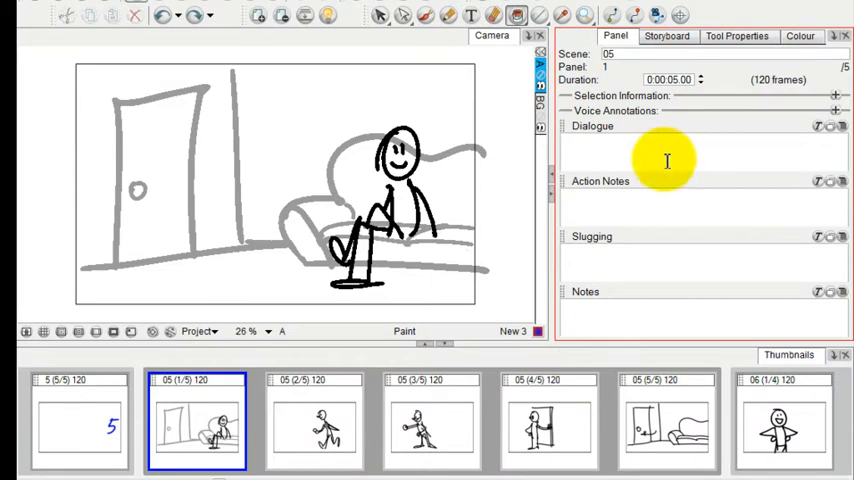
mouse_move(638, 185)
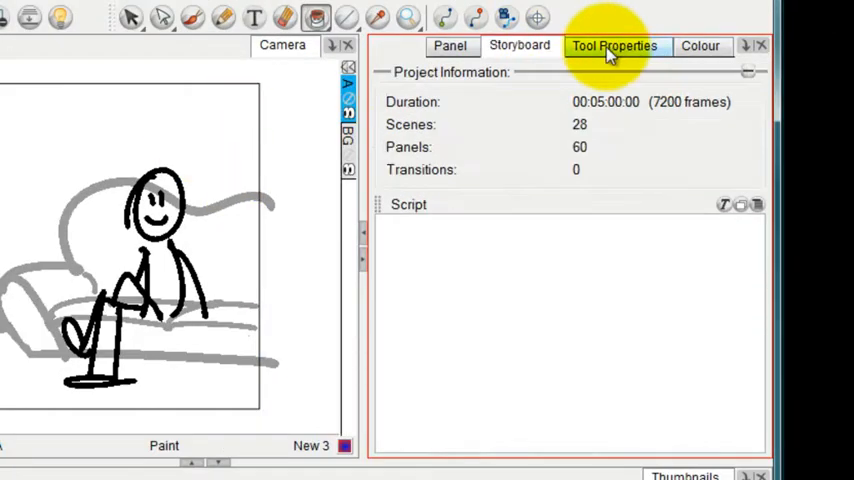
Return from the Storyboard project totals to scene 05, panel 1's Panel details.
click(450, 45)
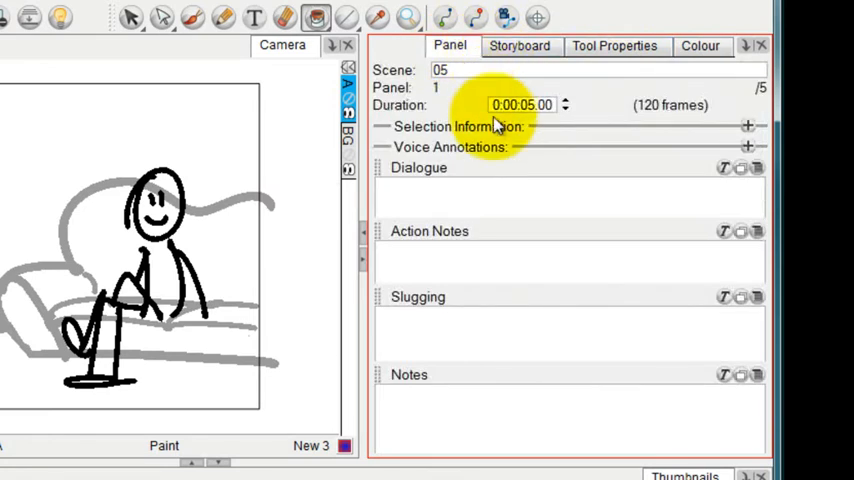
mouse_move(447, 217)
text(Boy is sitting)
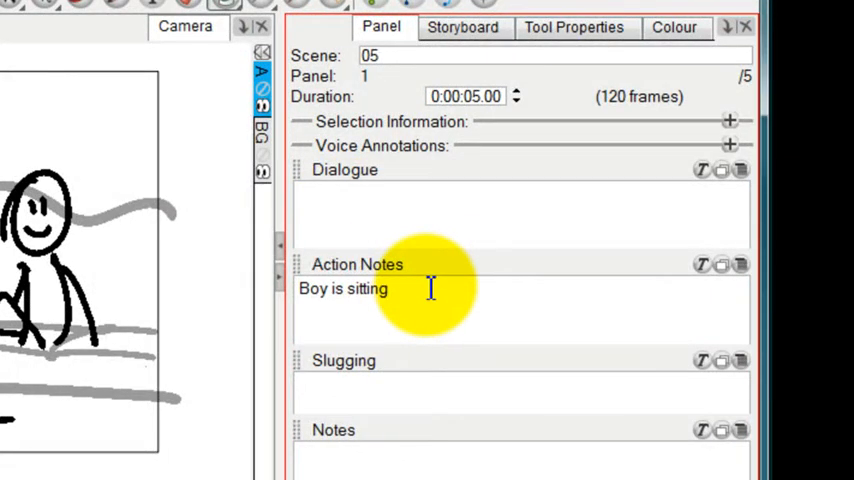
Enter 'Boy is sitting on the couch watching TV' as the panel's action note.
text(on the couch watching TV)
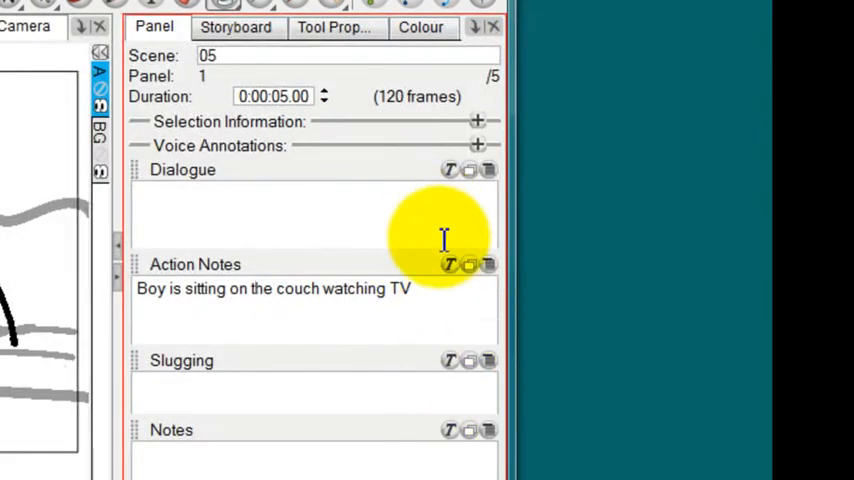
mouse_move(177, 211)
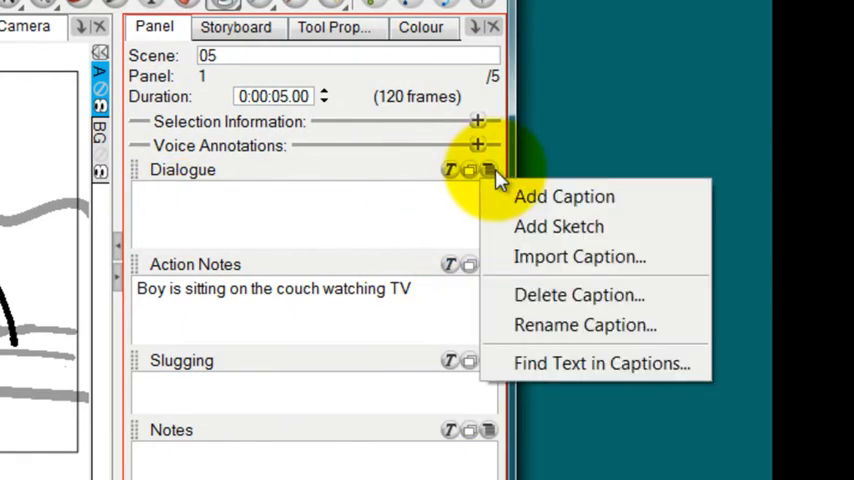
mouse_move(625, 262)
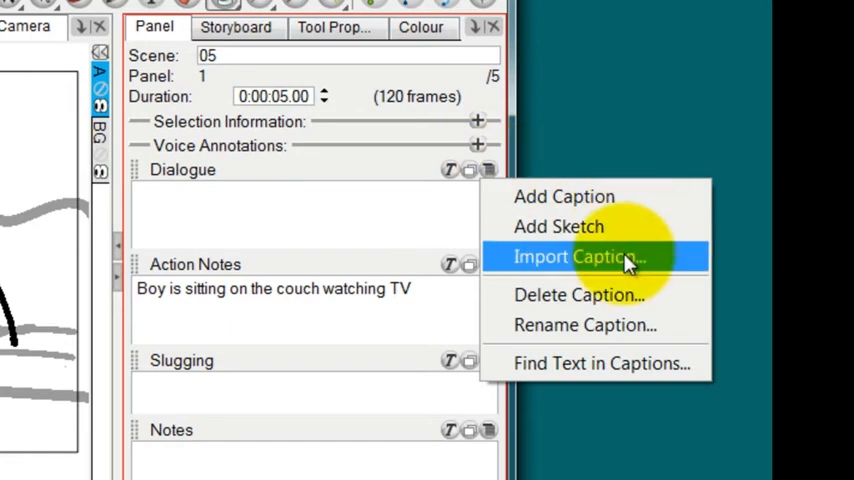
mouse_move(625, 363)
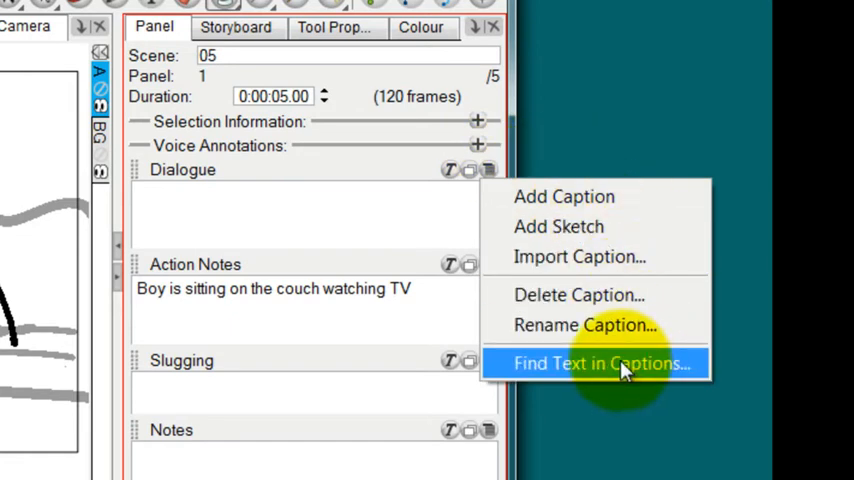
Import the script into the Dialogue caption and expand the field to read it.
click(580, 256)
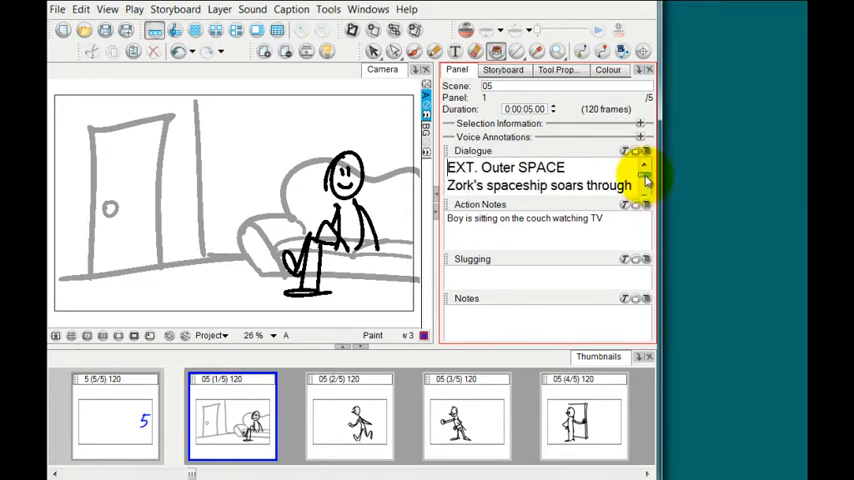
click(644, 164)
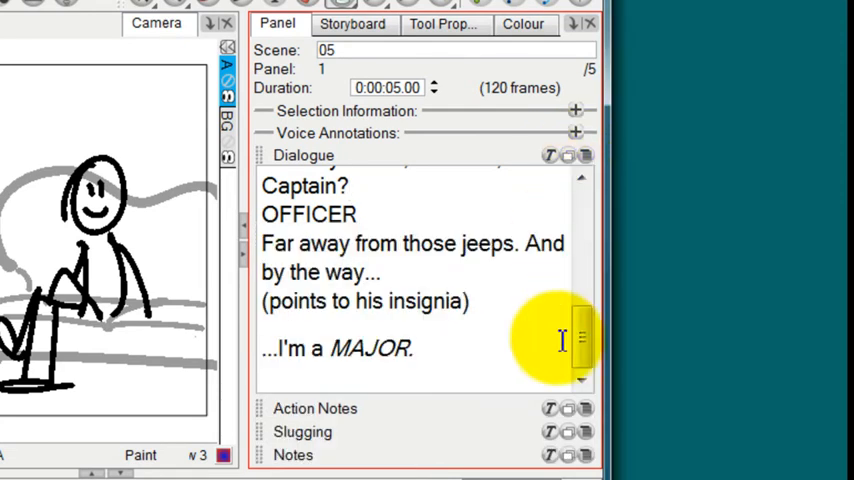
mouse_move(582, 355)
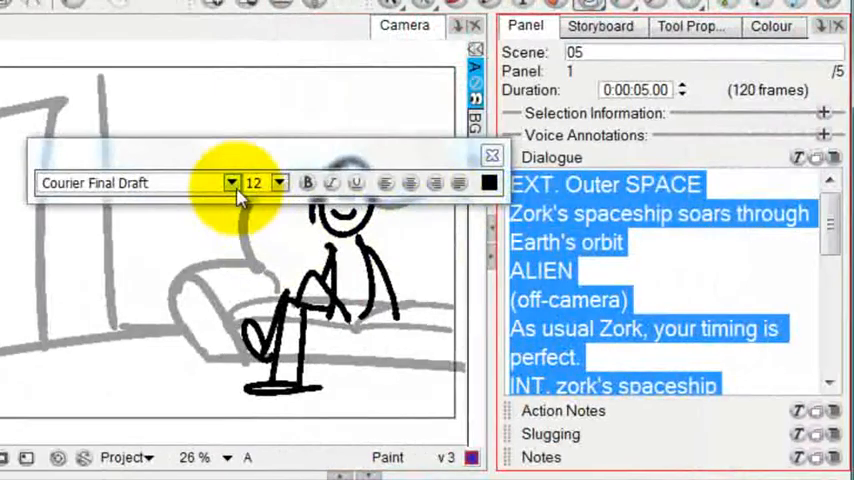
Set the imported dialogue text to Courier New at a smaller size.
click(232, 182)
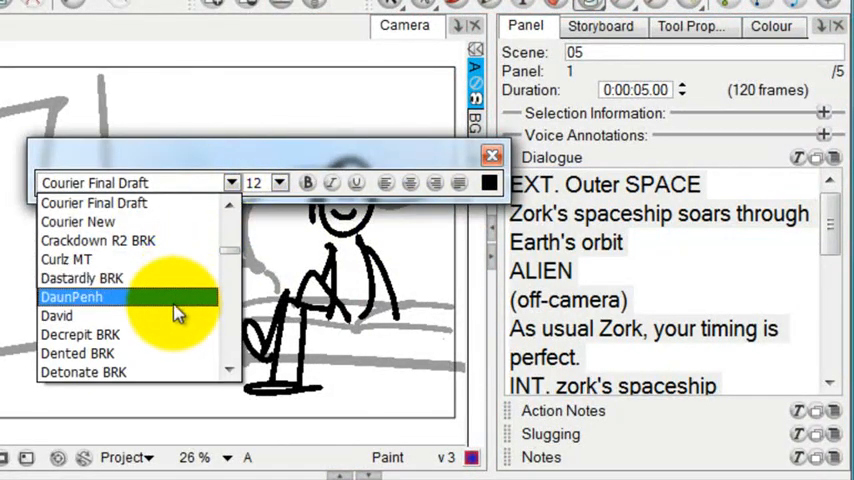
click(78, 221)
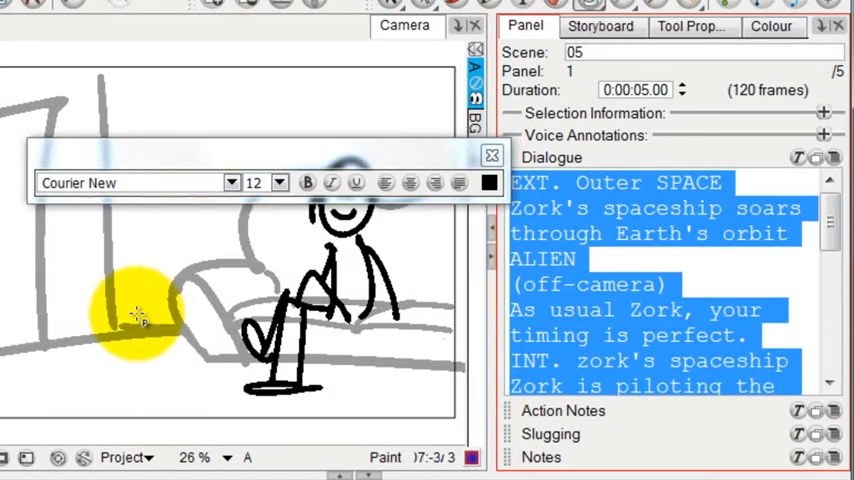
click(280, 182)
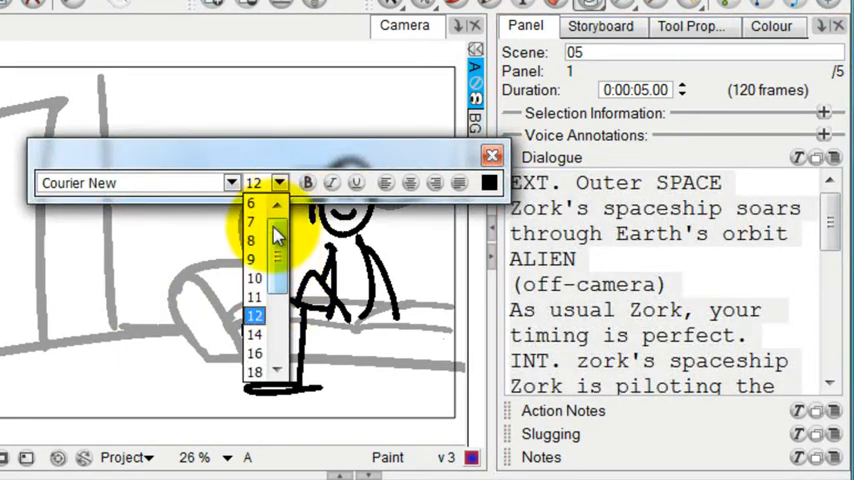
click(252, 240)
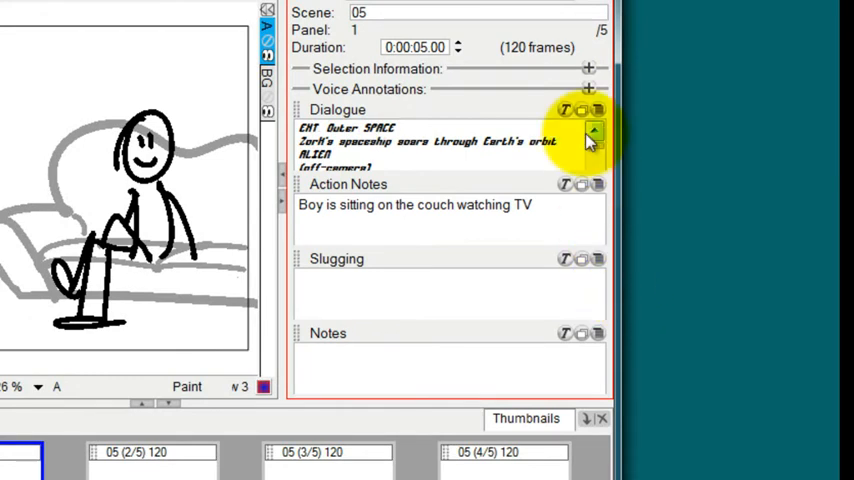
click(595, 130)
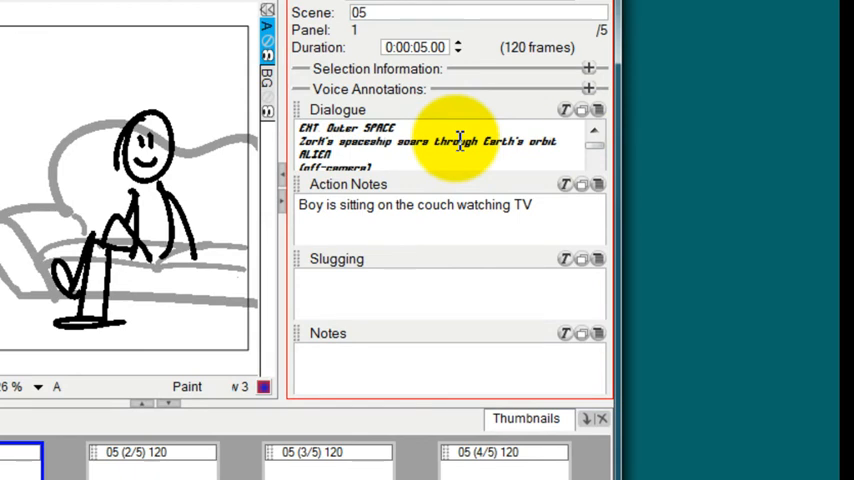
click(190, 452)
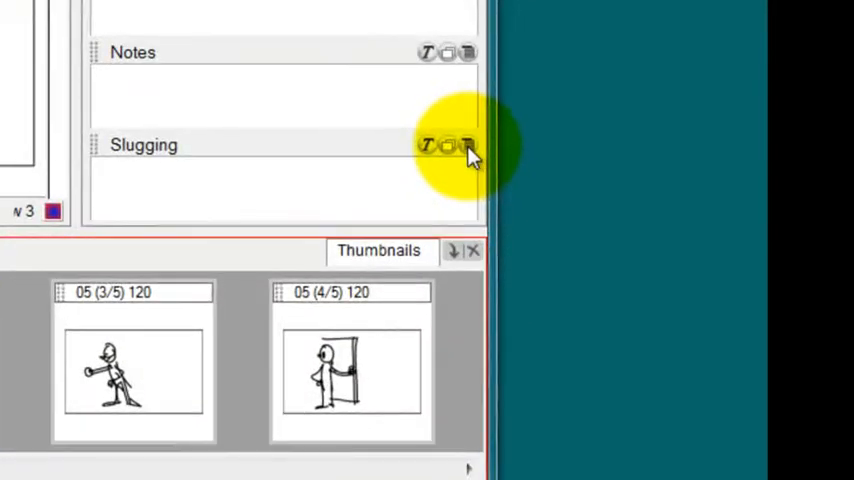
Remove the Slugging caption field, then view panel 3 and return to panel 1.
right_click(467, 145)
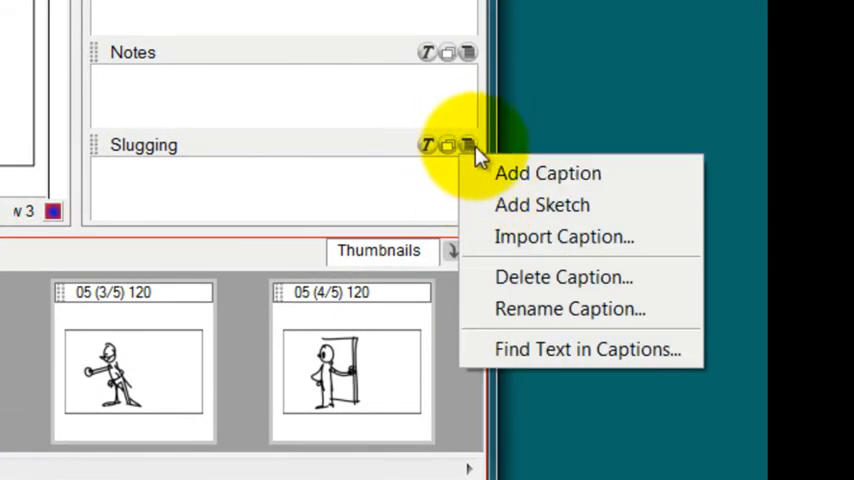
mouse_move(590, 318)
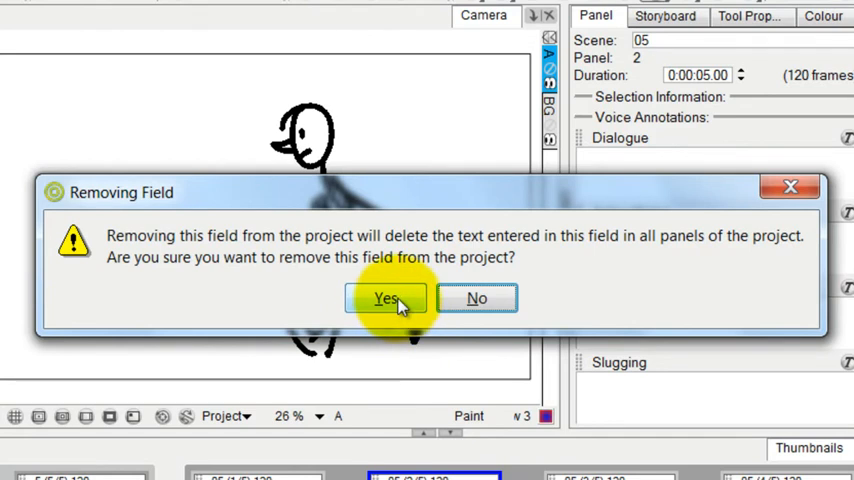
click(385, 298)
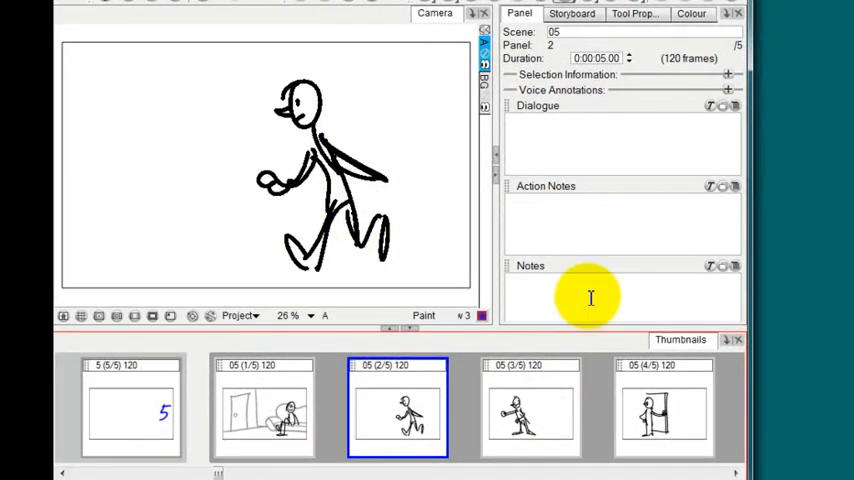
mouse_move(290, 415)
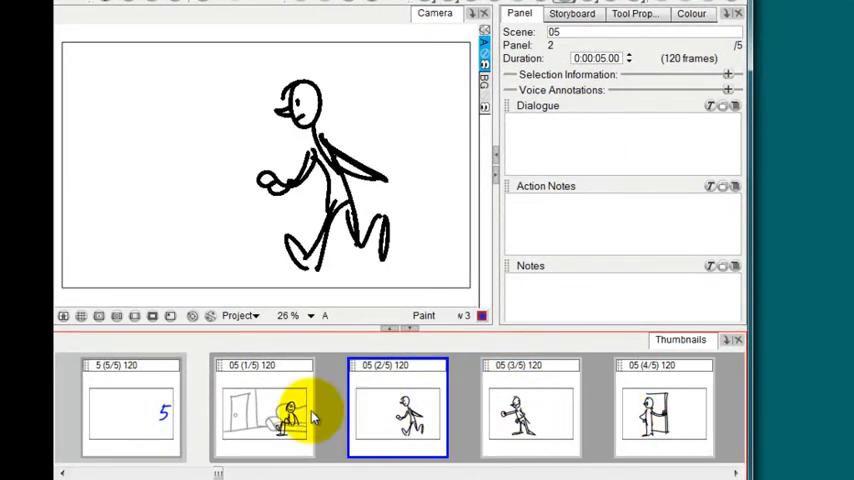
click(531, 410)
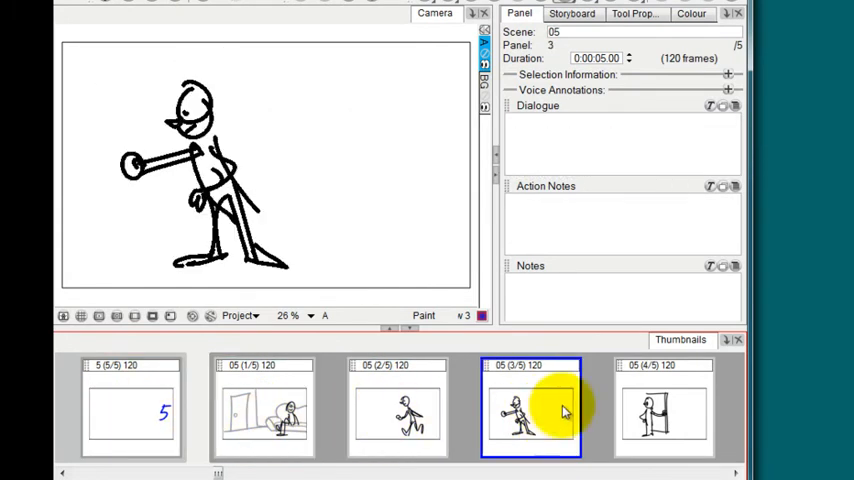
click(264, 410)
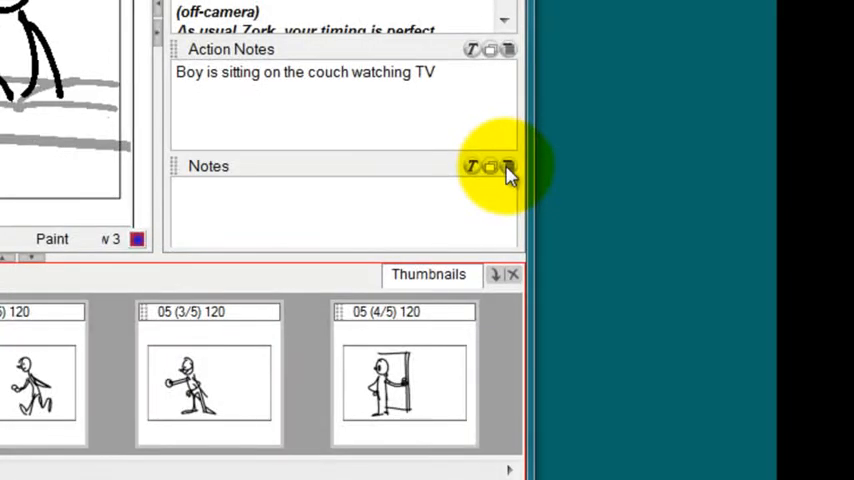
Add a fourth caption field named 'New Caption' below Notes.
click(508, 167)
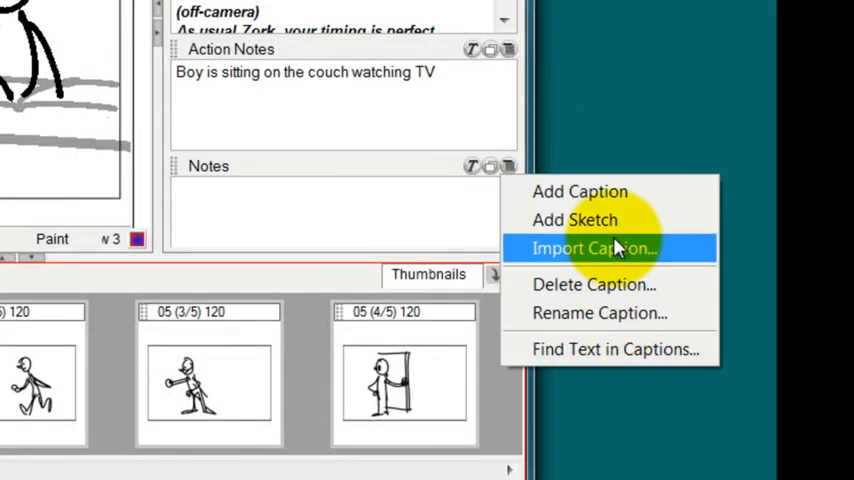
click(595, 248)
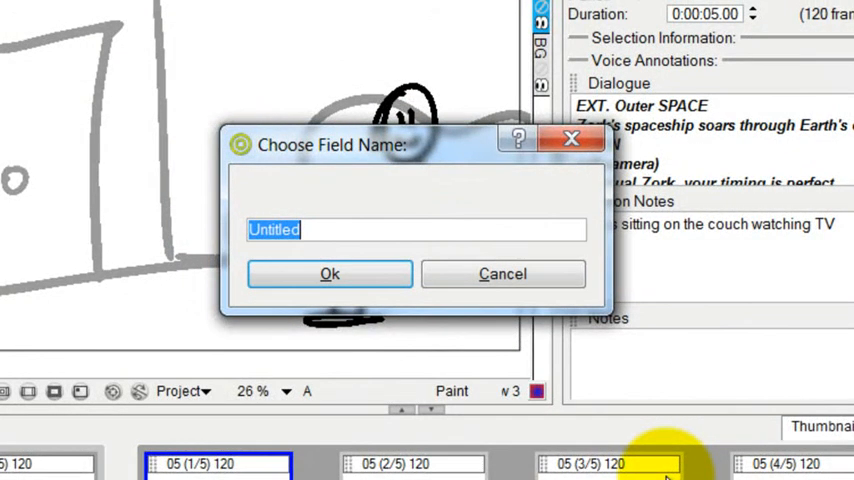
text(New C)
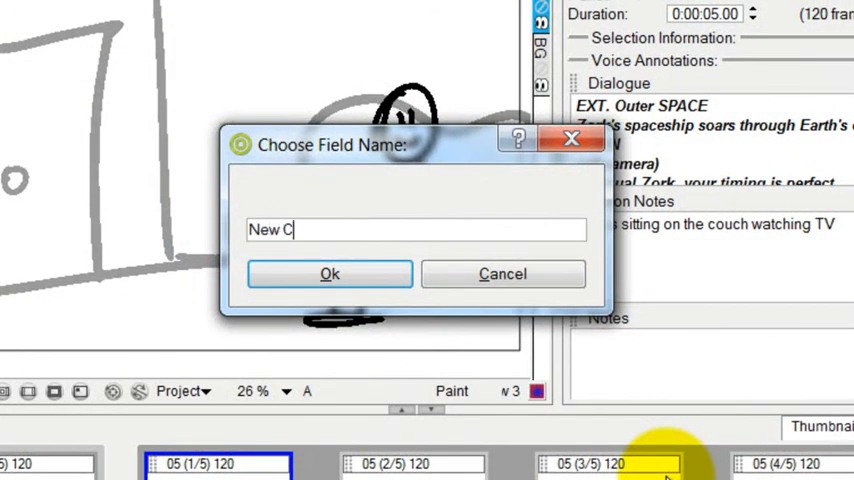
text(aption)
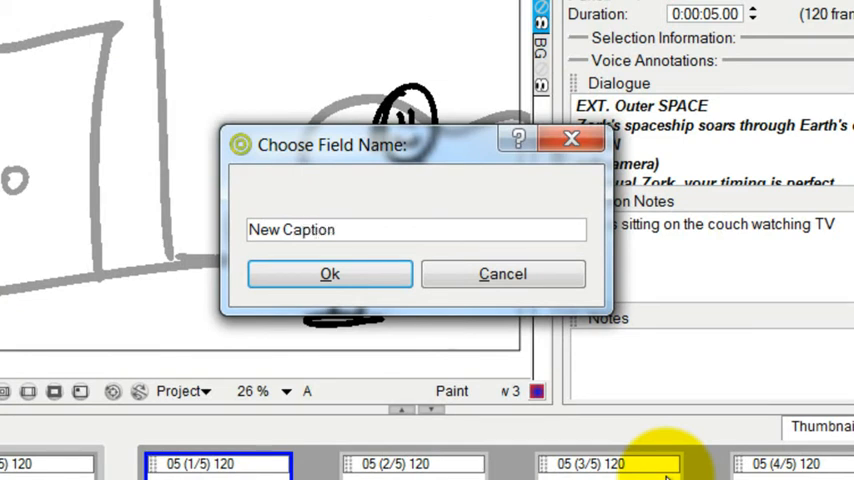
click(329, 273)
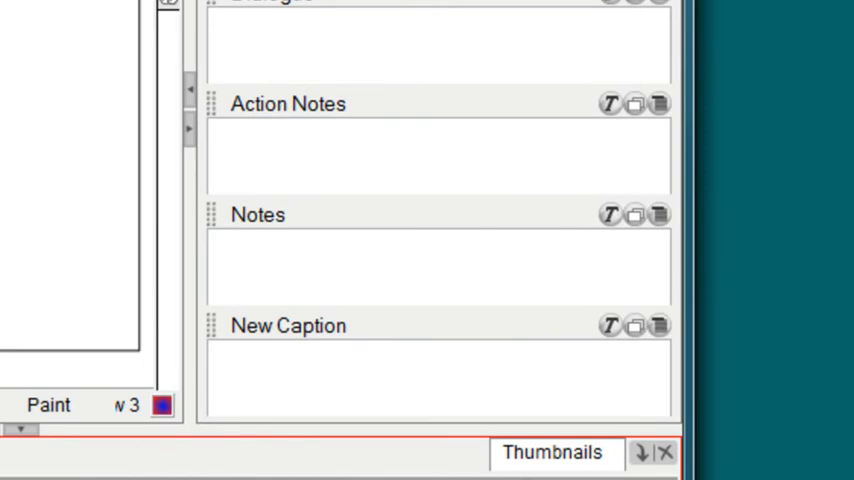
click(265, 400)
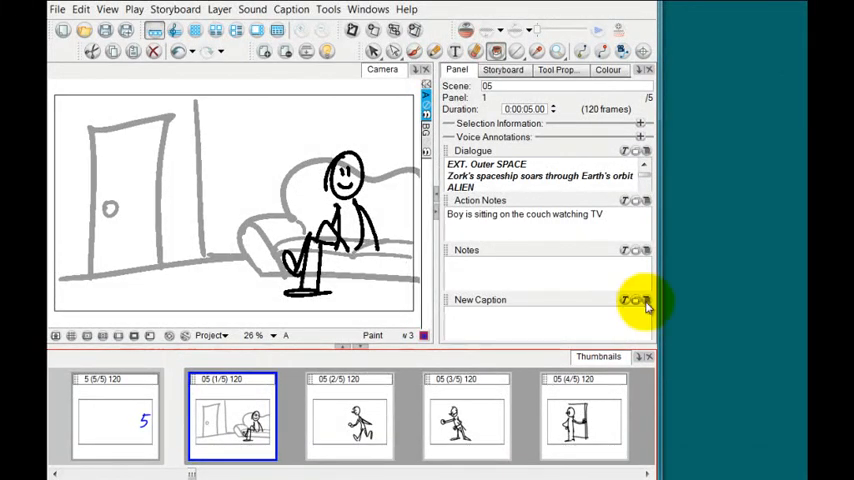
Rename the 'New Caption' field to 'Charles'.
click(645, 299)
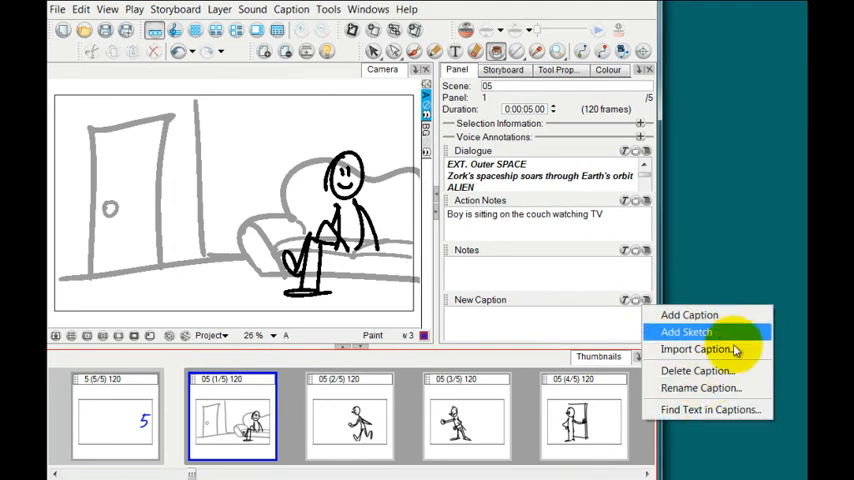
click(700, 388)
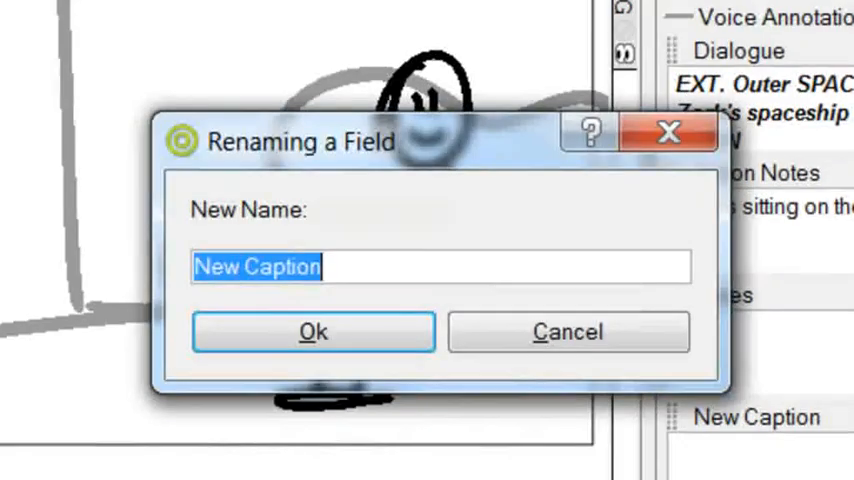
text(Char)
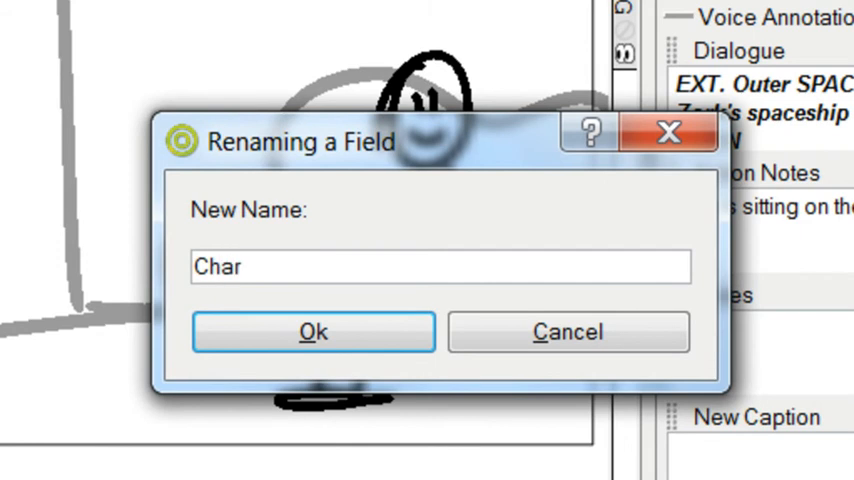
text(les)
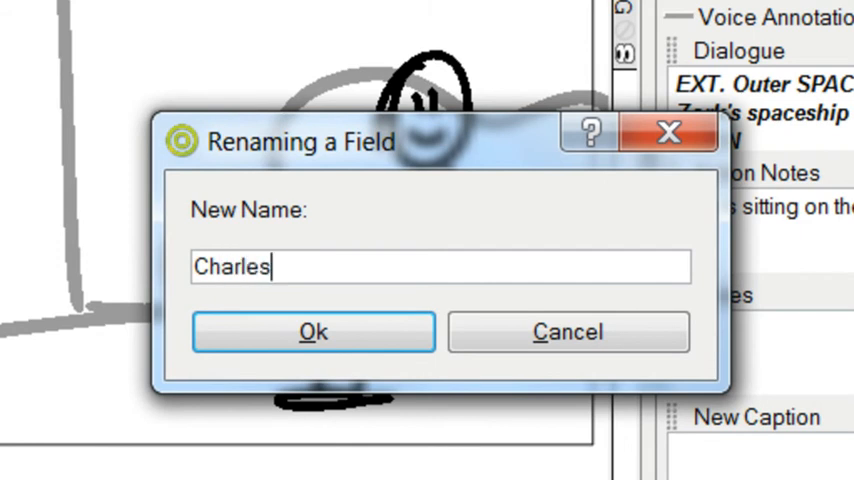
click(313, 331)
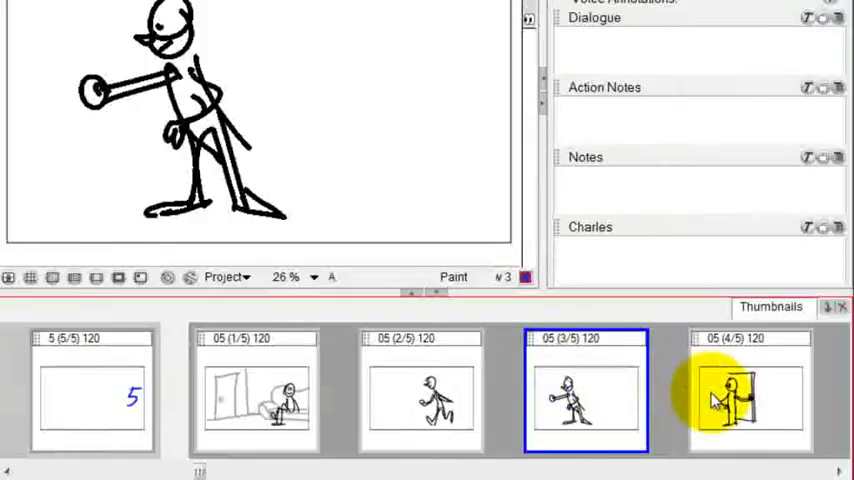
click(257, 390)
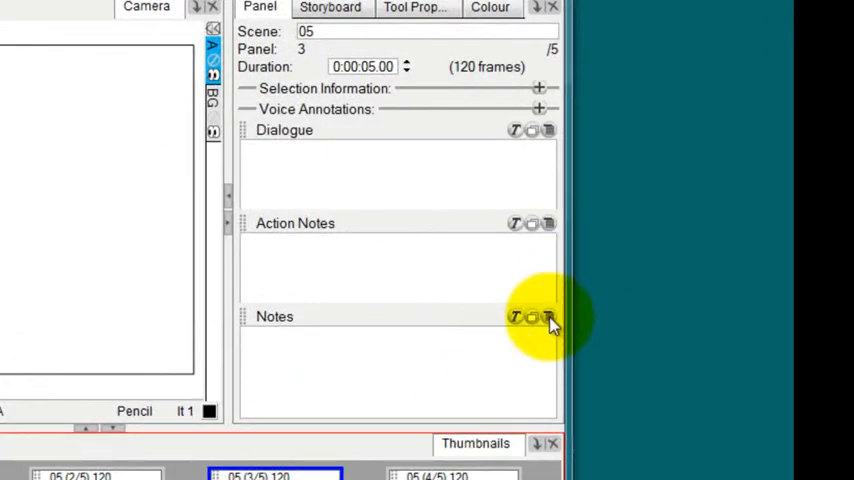
Add a sketch caption below Notes, keeping the default name 'Sketch'.
click(548, 317)
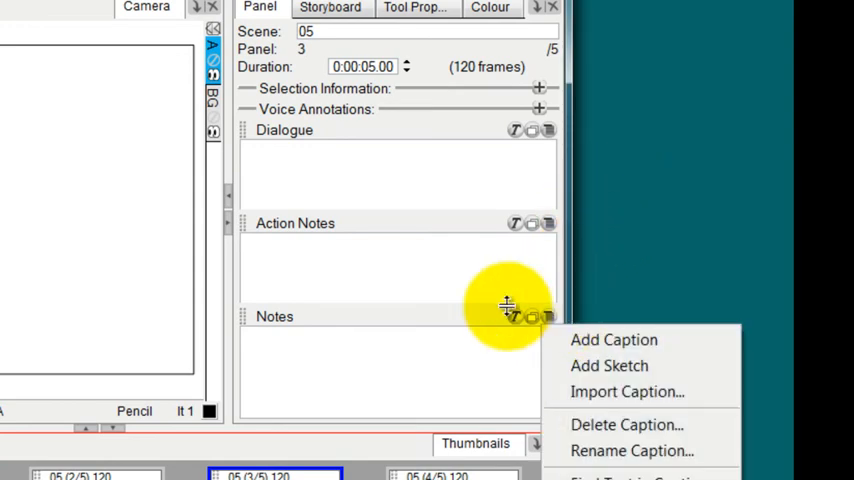
mouse_move(625, 450)
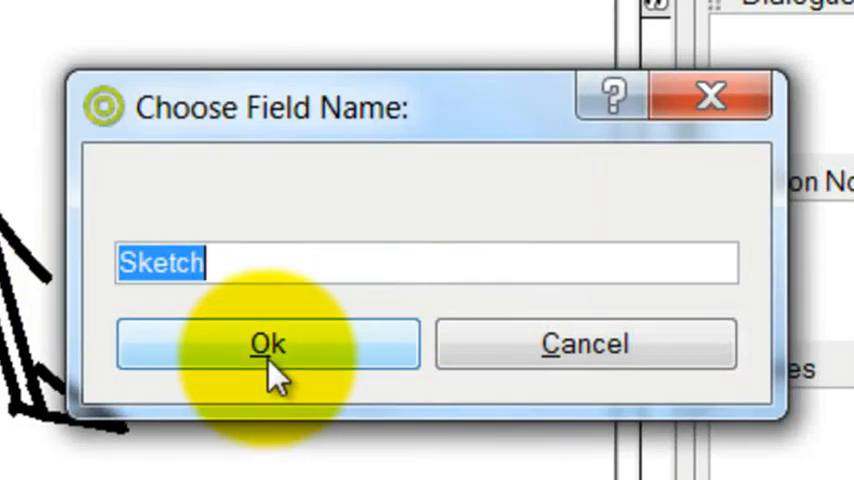
click(268, 343)
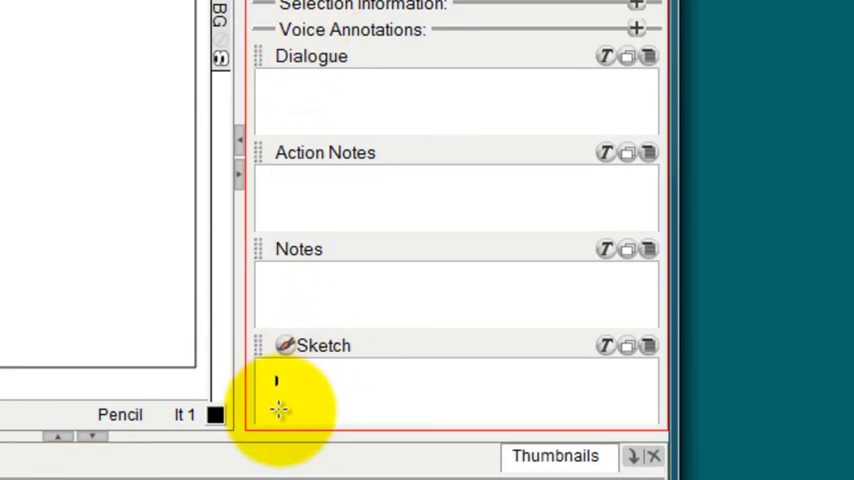
Write DRAW with the pencil and doodle small faces beside it in Sketch.
drag(275, 395, 370, 400)
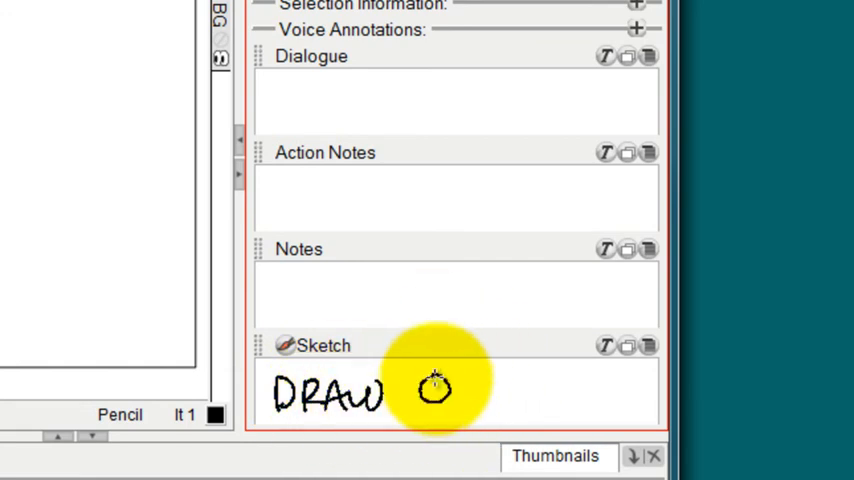
drag(435, 385, 455, 390)
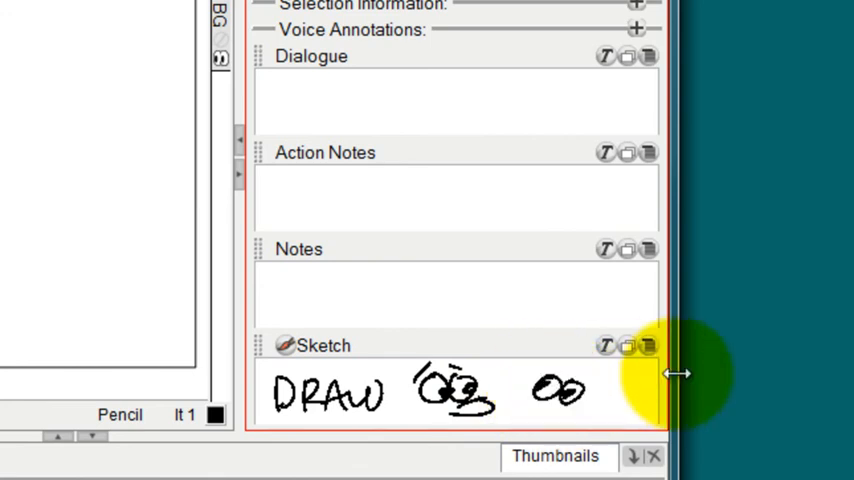
mouse_move(428, 345)
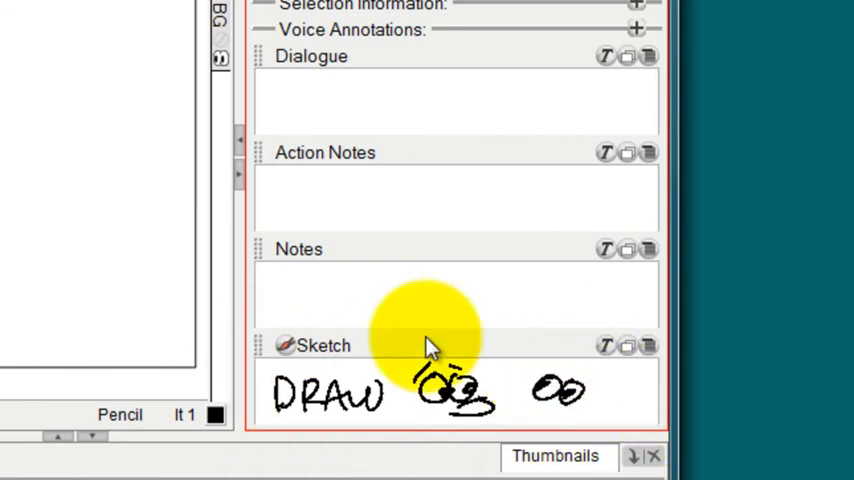